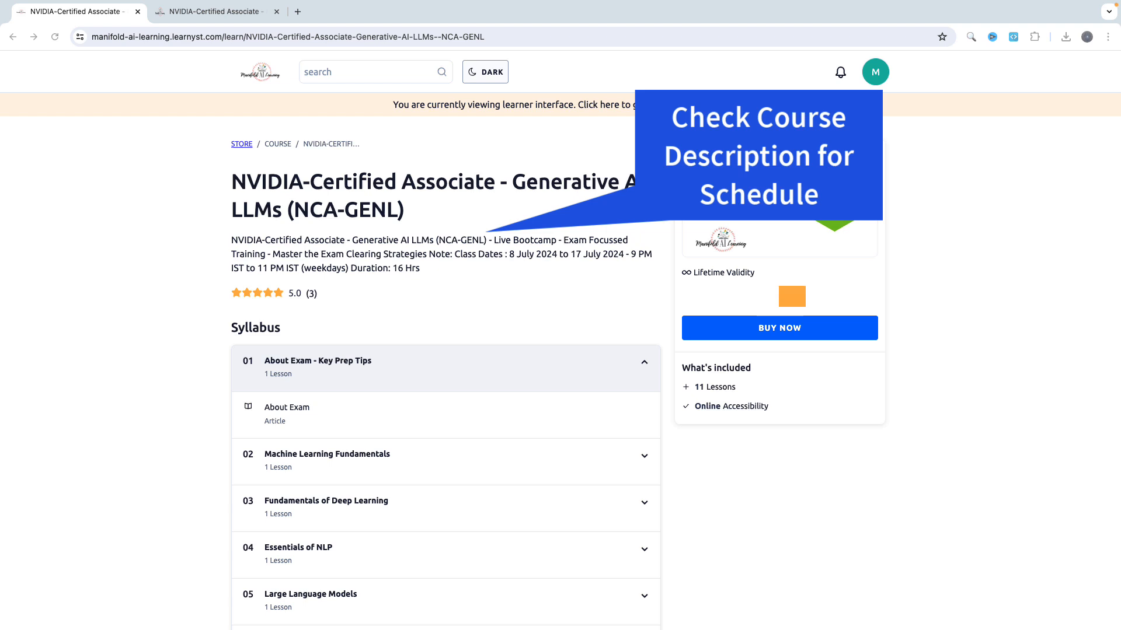
mouse_move(1030, 223)
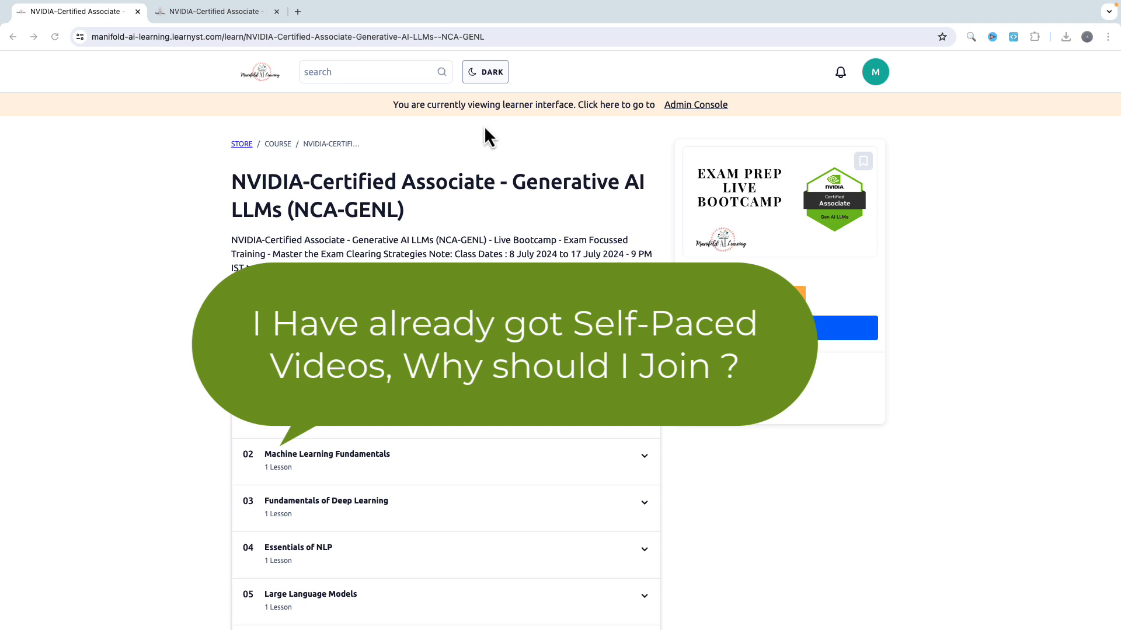
Step: Switch to the self-paced NCA-GENL course tab and back, scrolling down the page
click(211, 11)
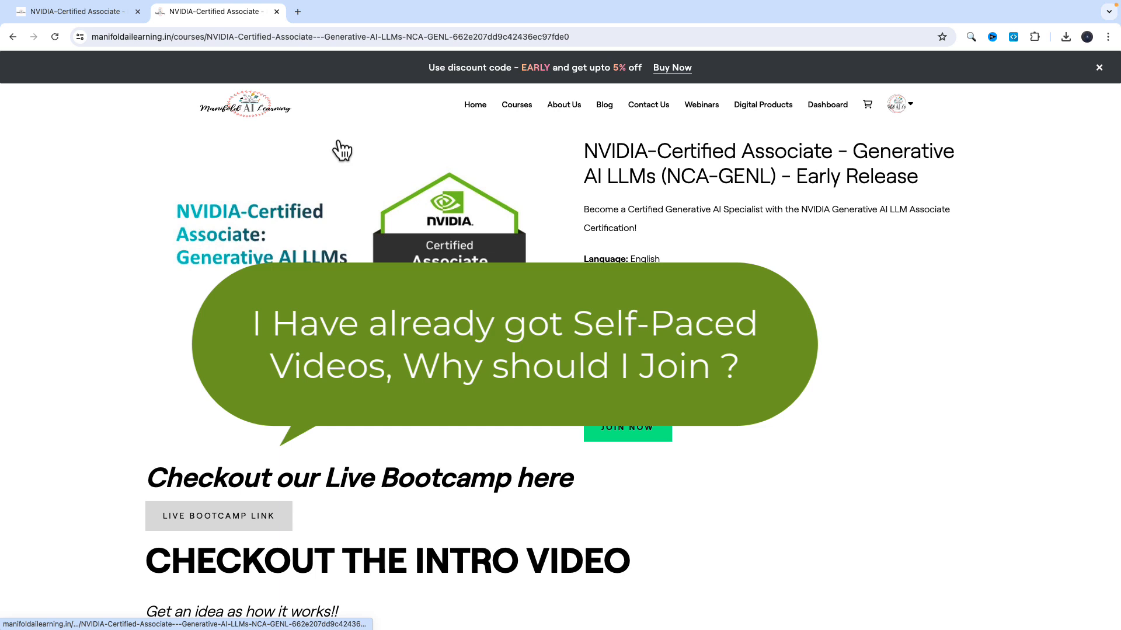
click(72, 12)
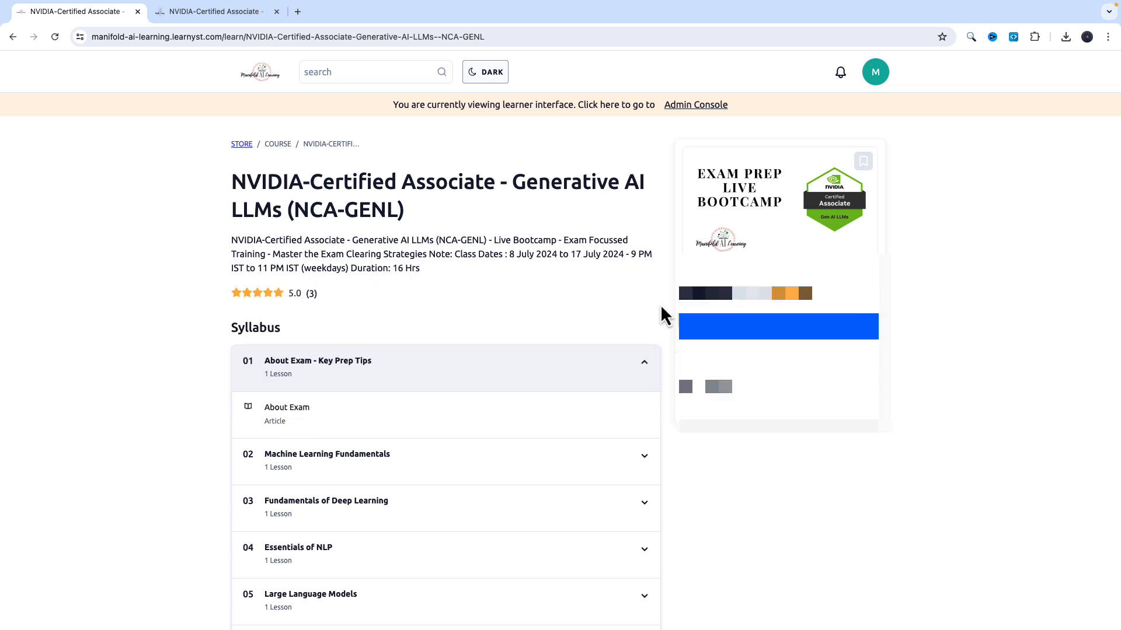
mouse_move(656, 315)
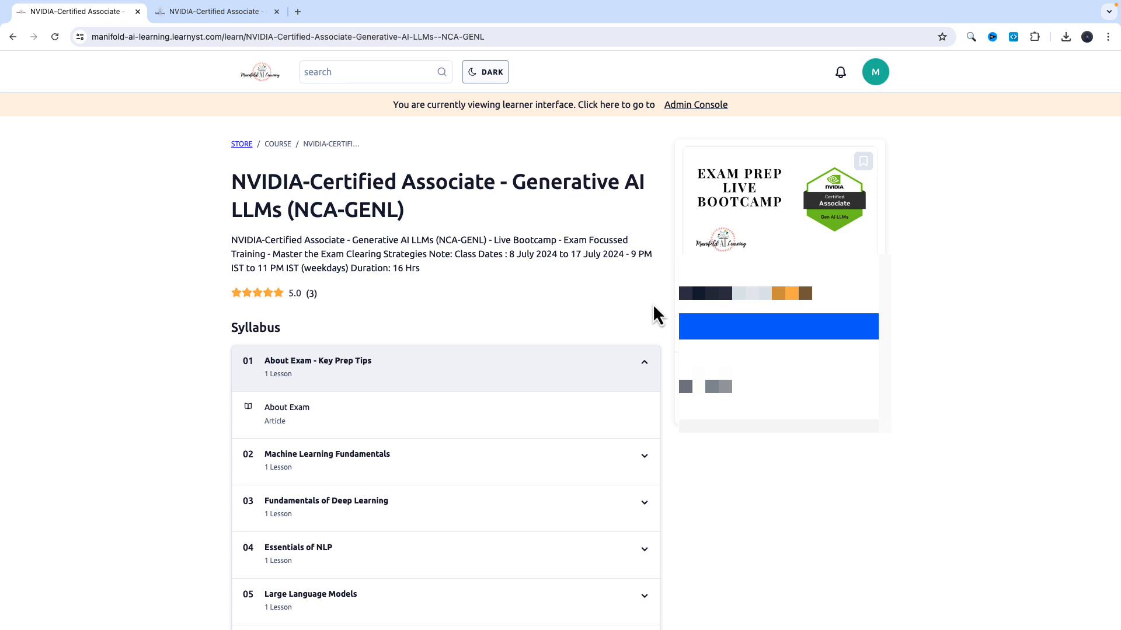
scroll(down, 3)
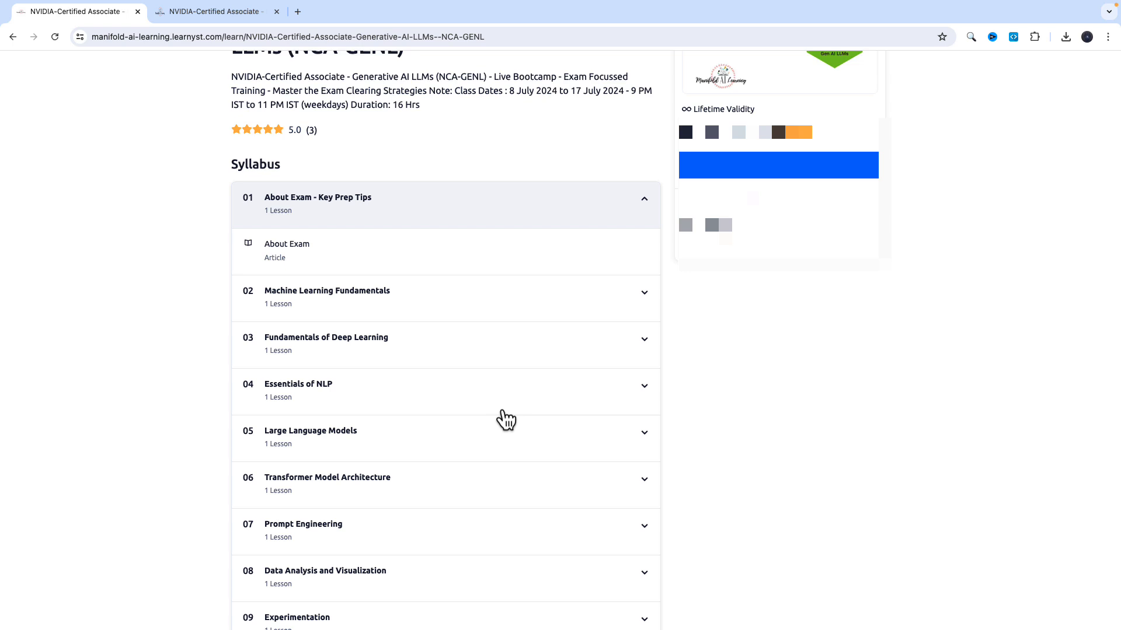
mouse_move(506, 420)
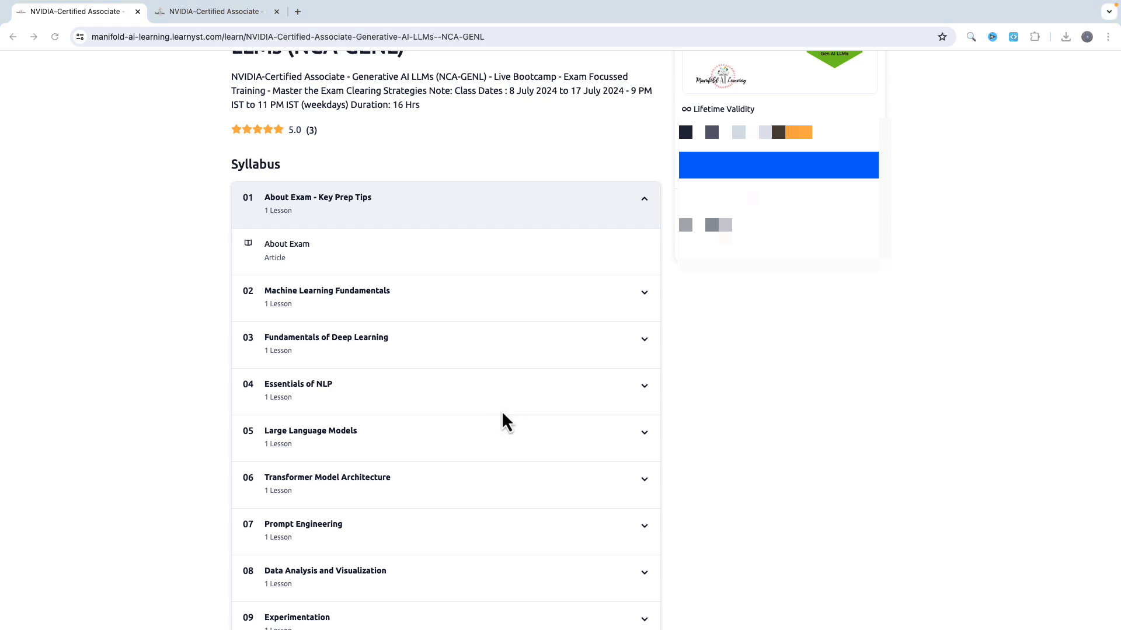
mouse_move(543, 301)
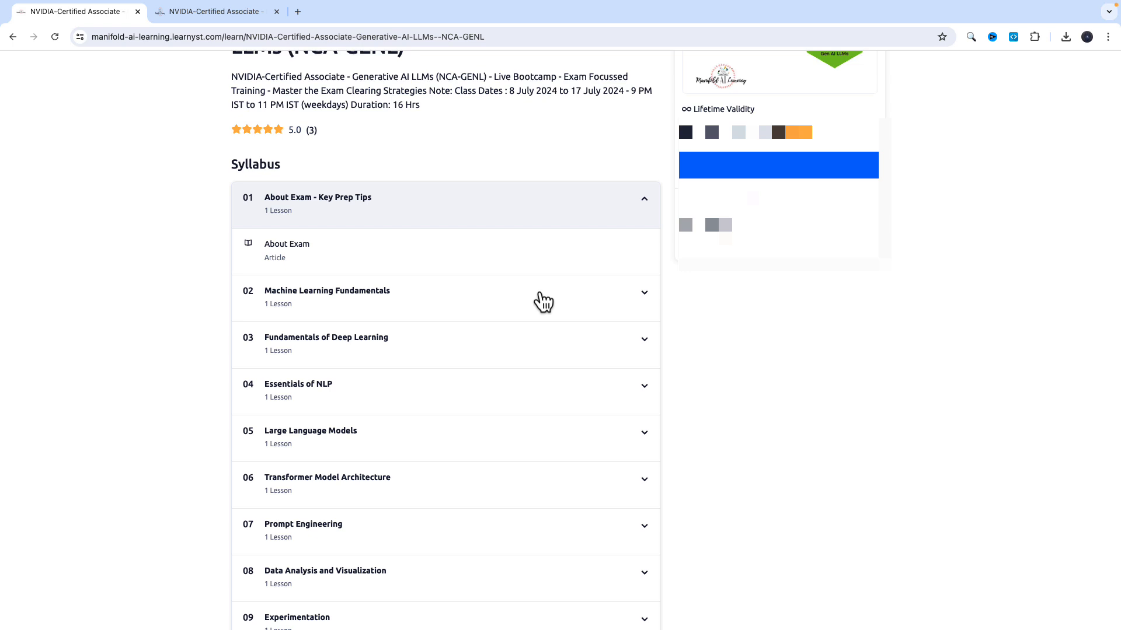
scroll(down, 3)
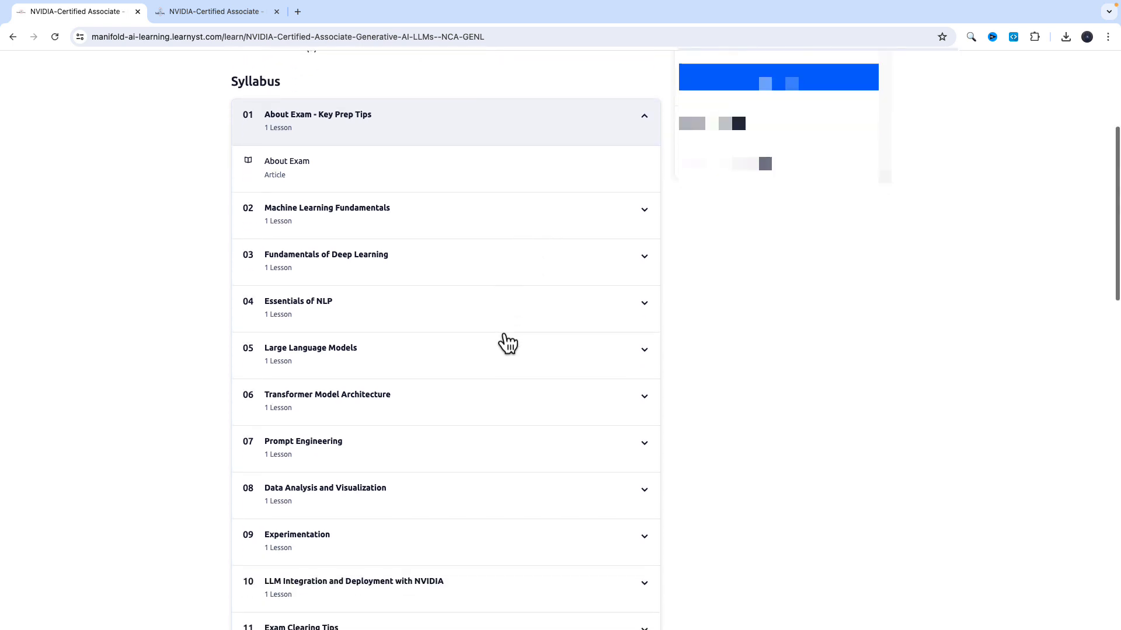
scroll(down, 3)
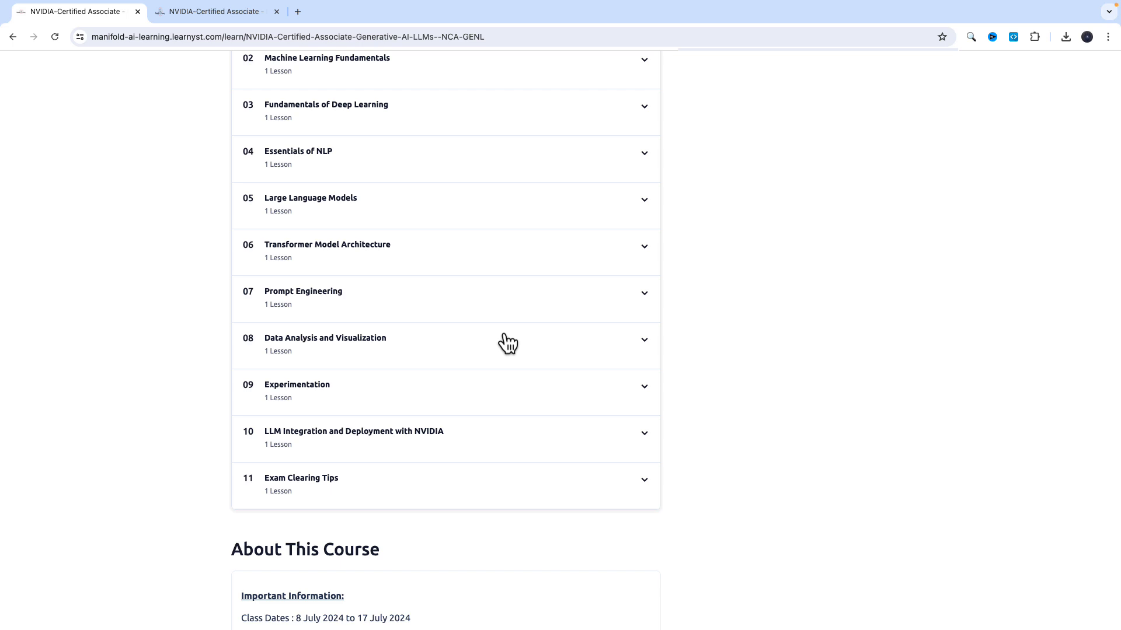
mouse_move(507, 346)
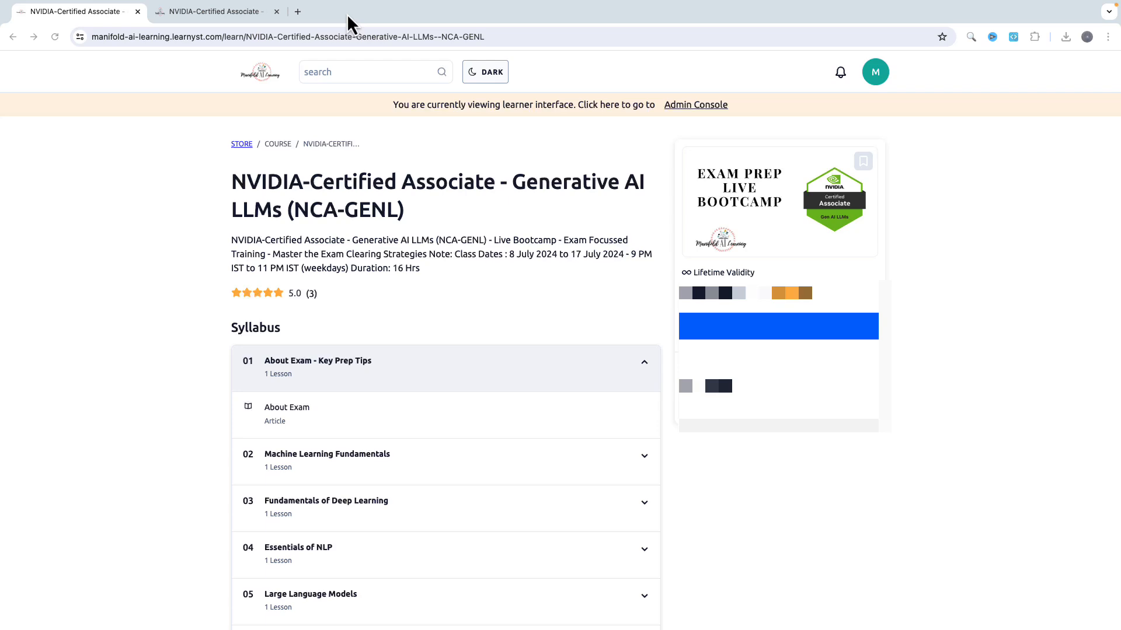
Step: Browse the Manifold AI Learning store's course cards, then bring up the YouTube channel tab
click(211, 12)
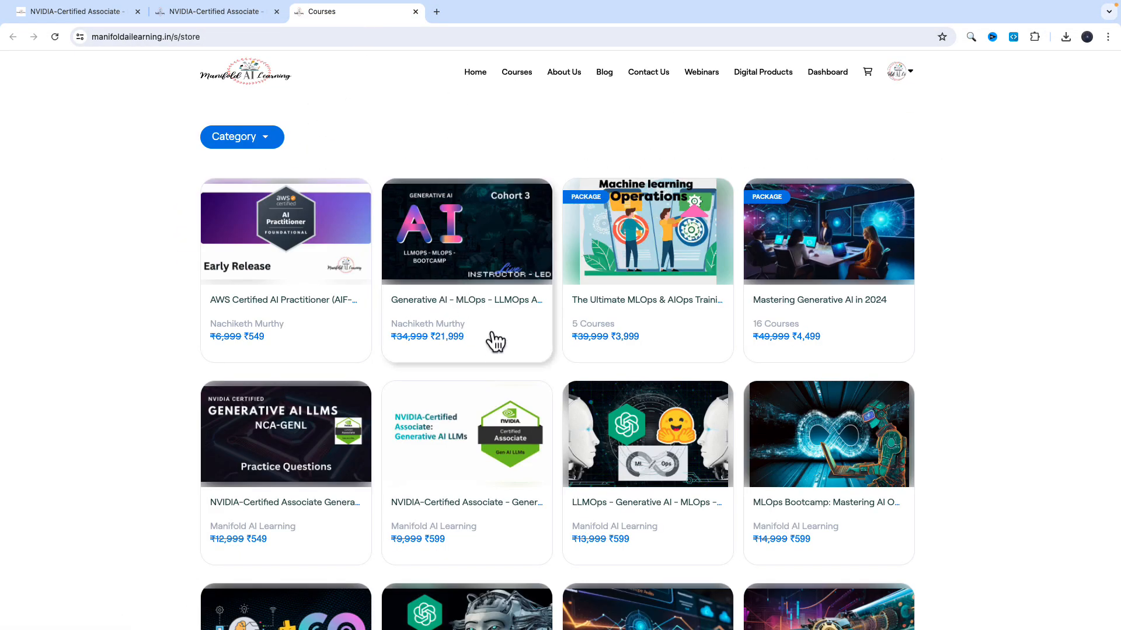
scroll(down, 3)
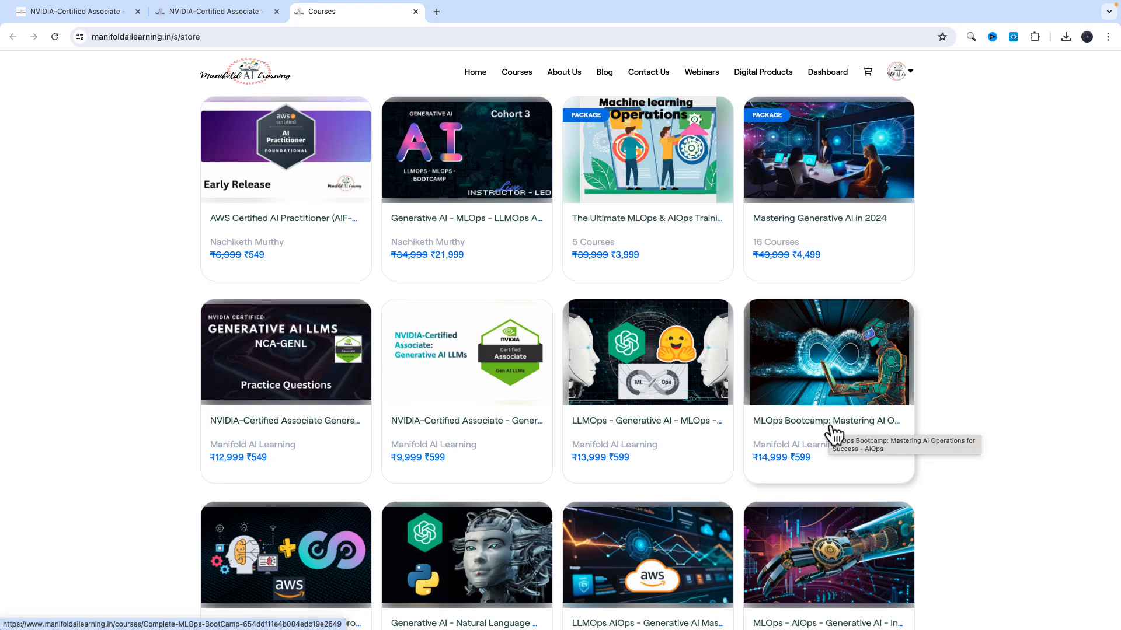
scroll(down, 3)
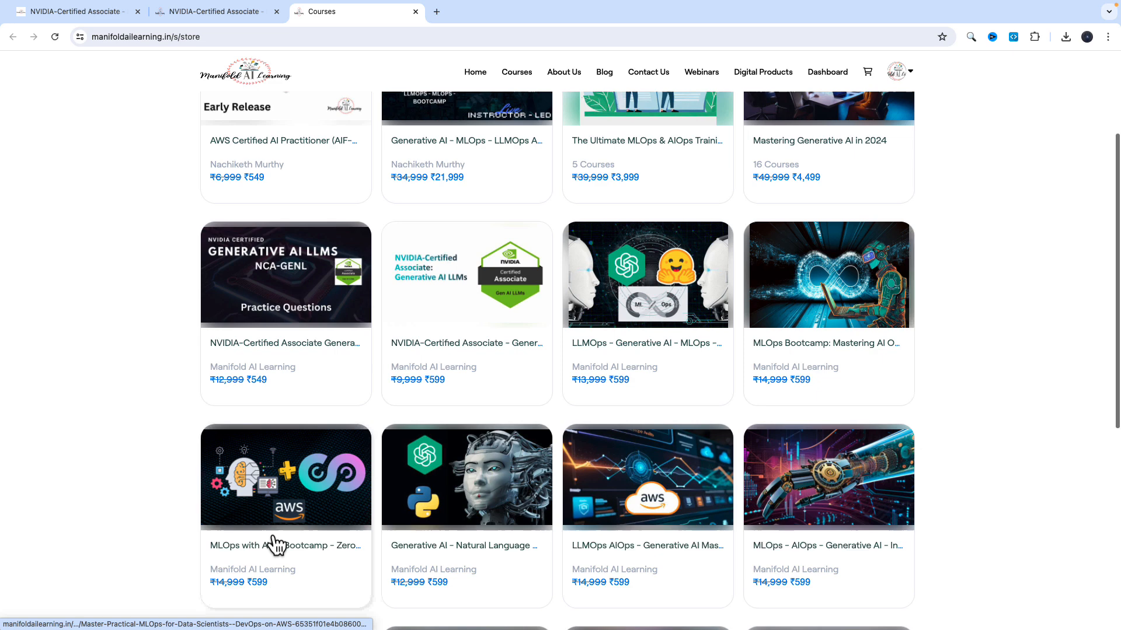
mouse_move(305, 560)
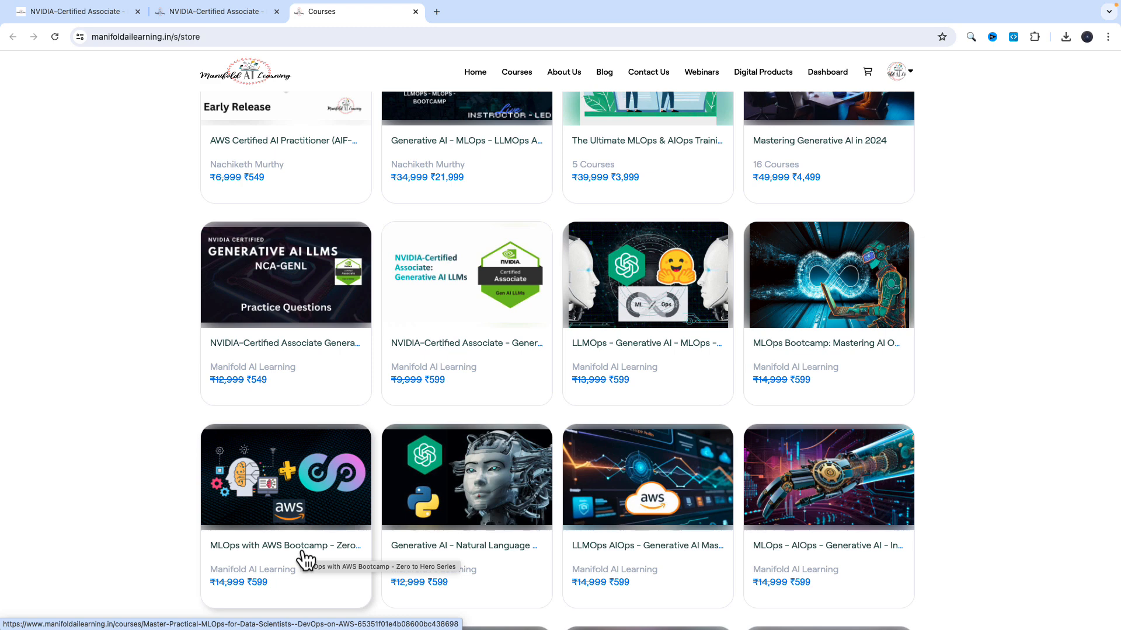
mouse_move(390, 479)
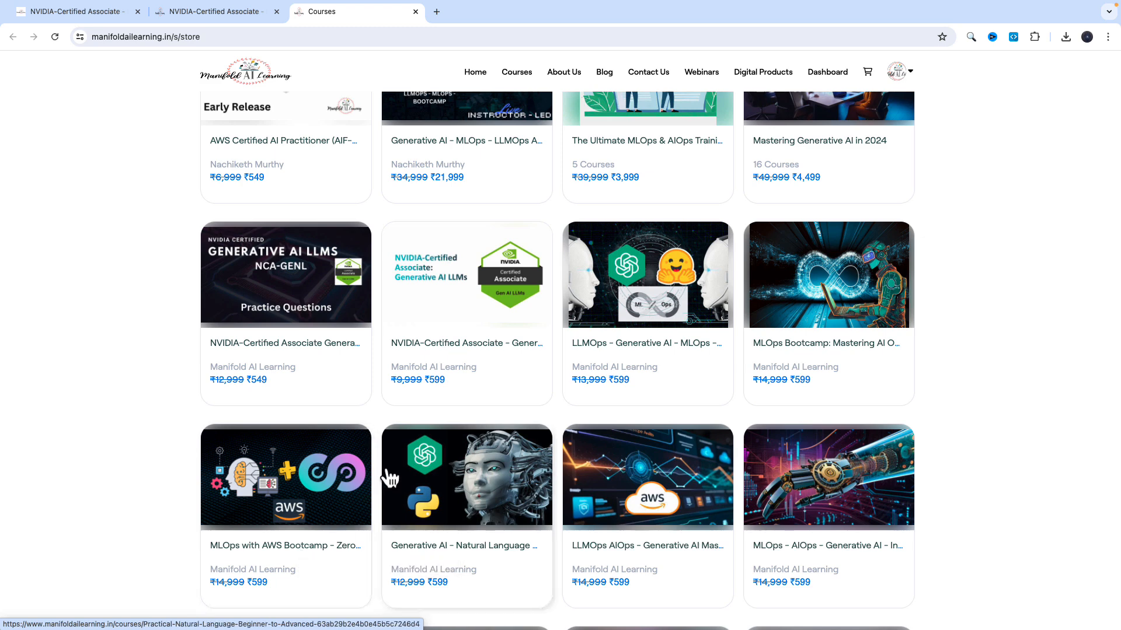
scroll(down, 3)
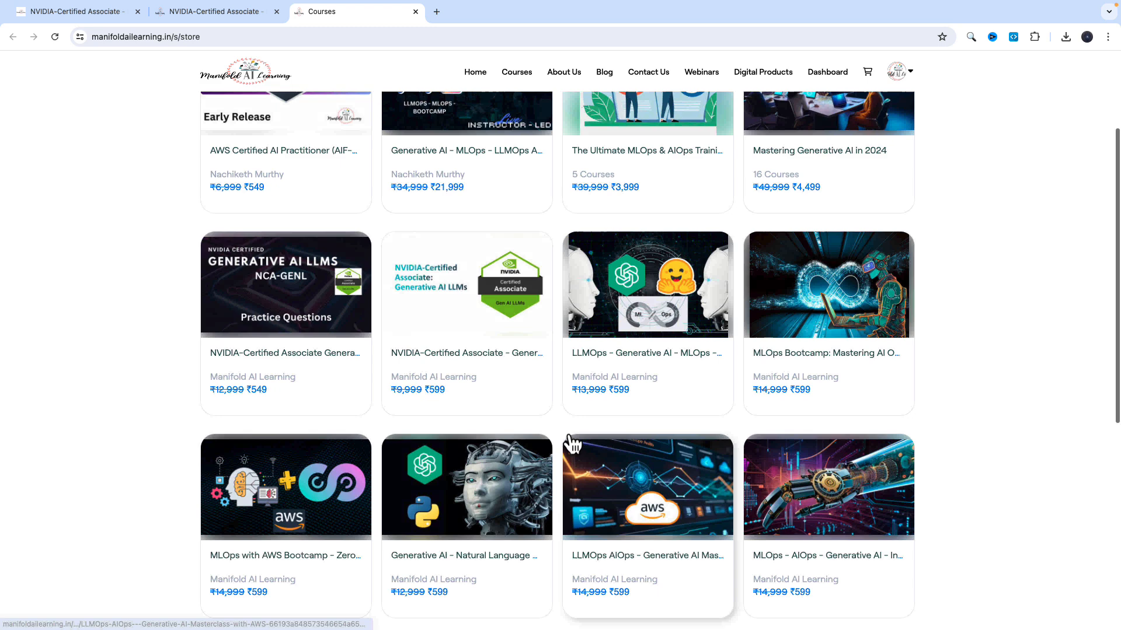
scroll(down, 3)
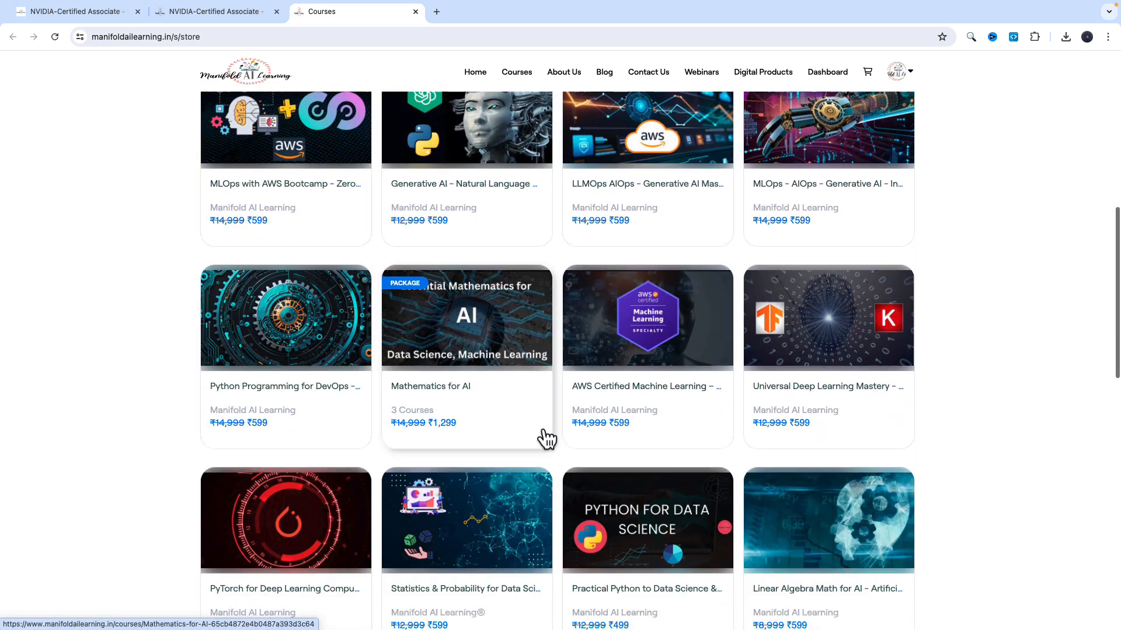
scroll(down, 3)
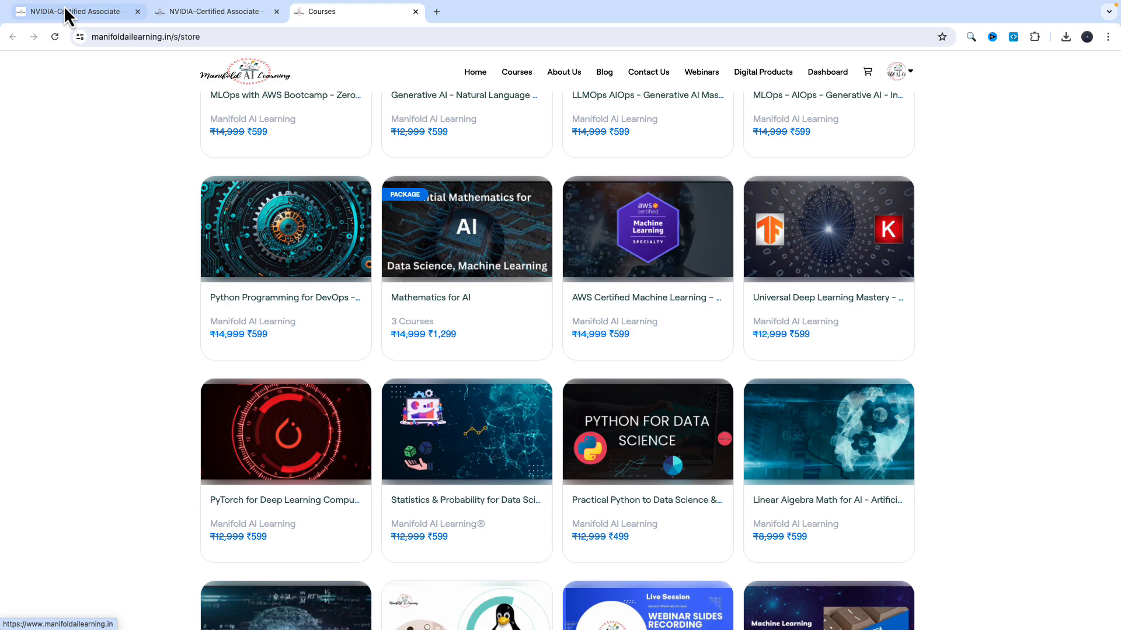
click(71, 11)
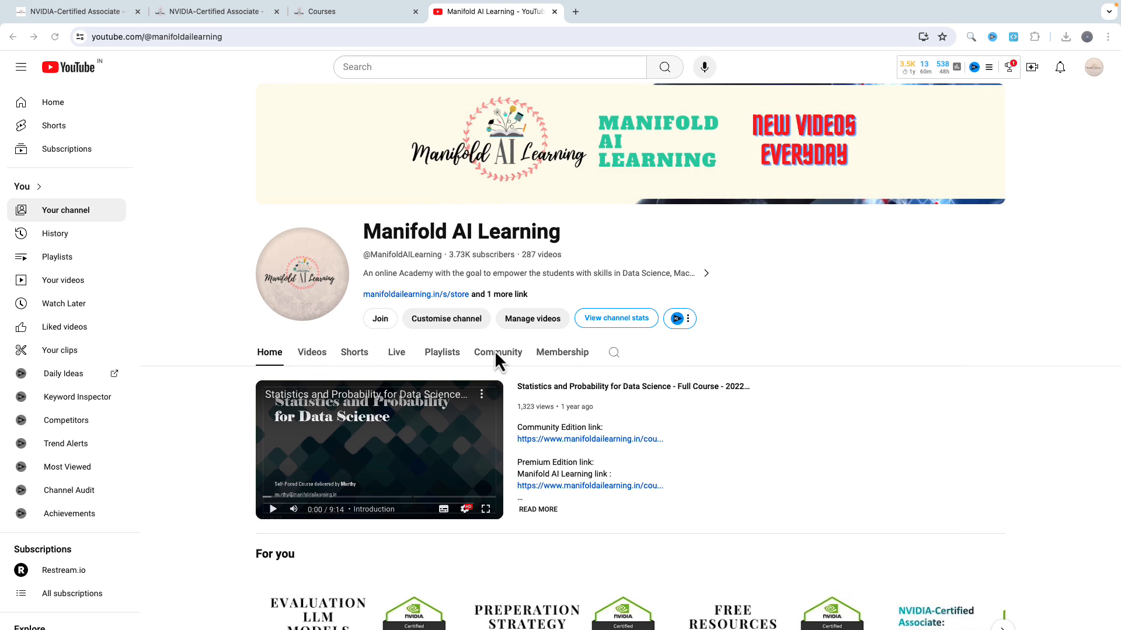
Step: View the channel's Live stream recordings, then return to the Learnyst learner dashboard tab
click(396, 353)
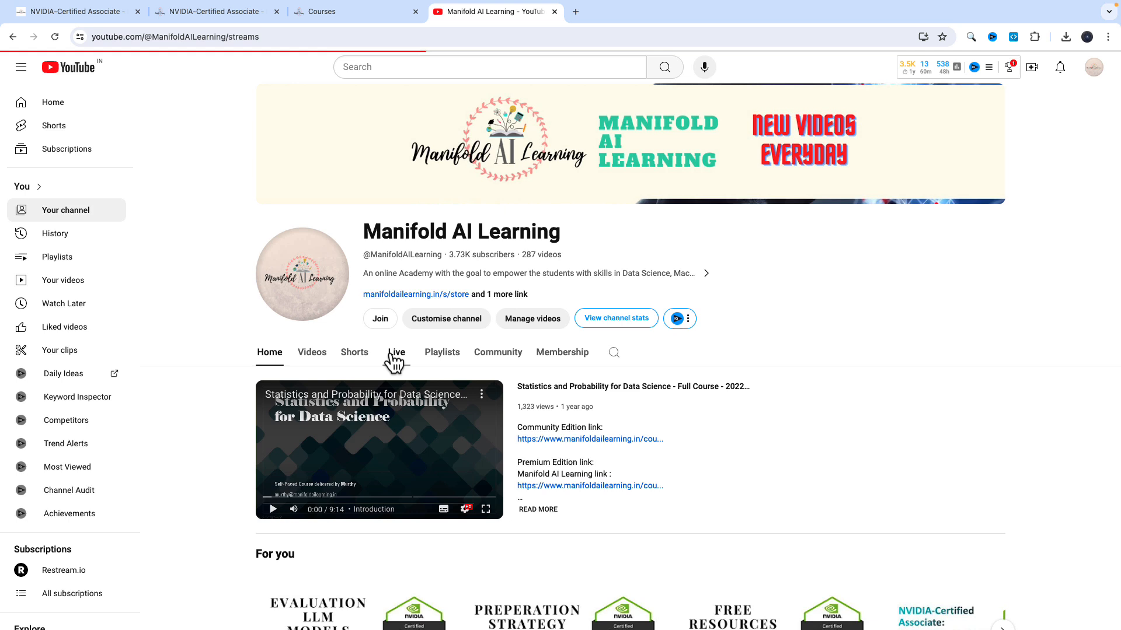
click(396, 352)
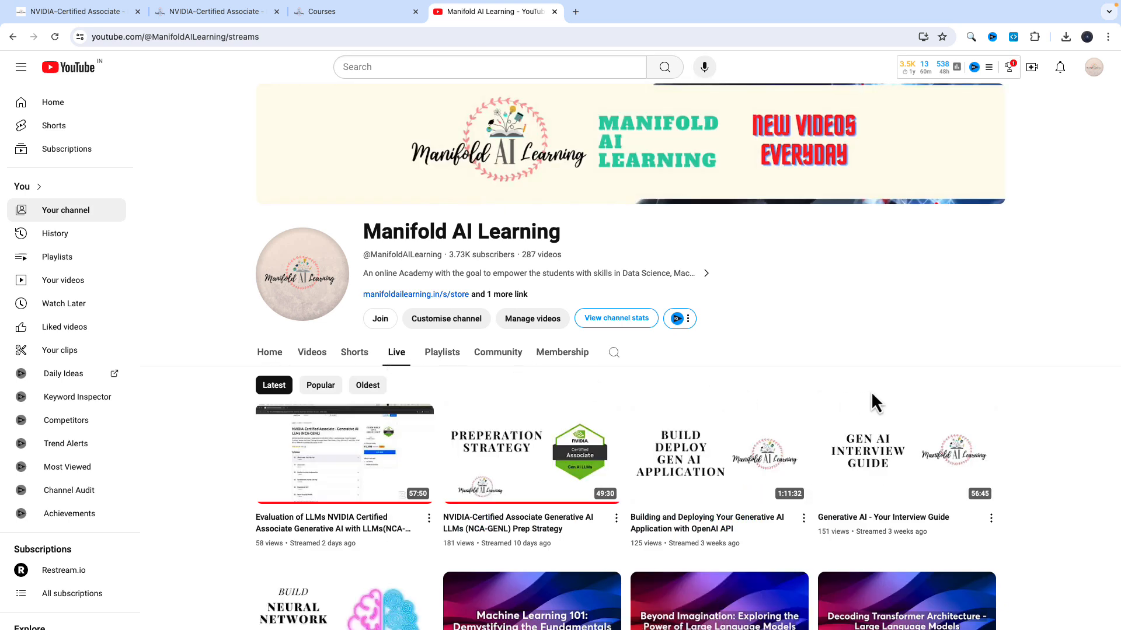
scroll(down, 3)
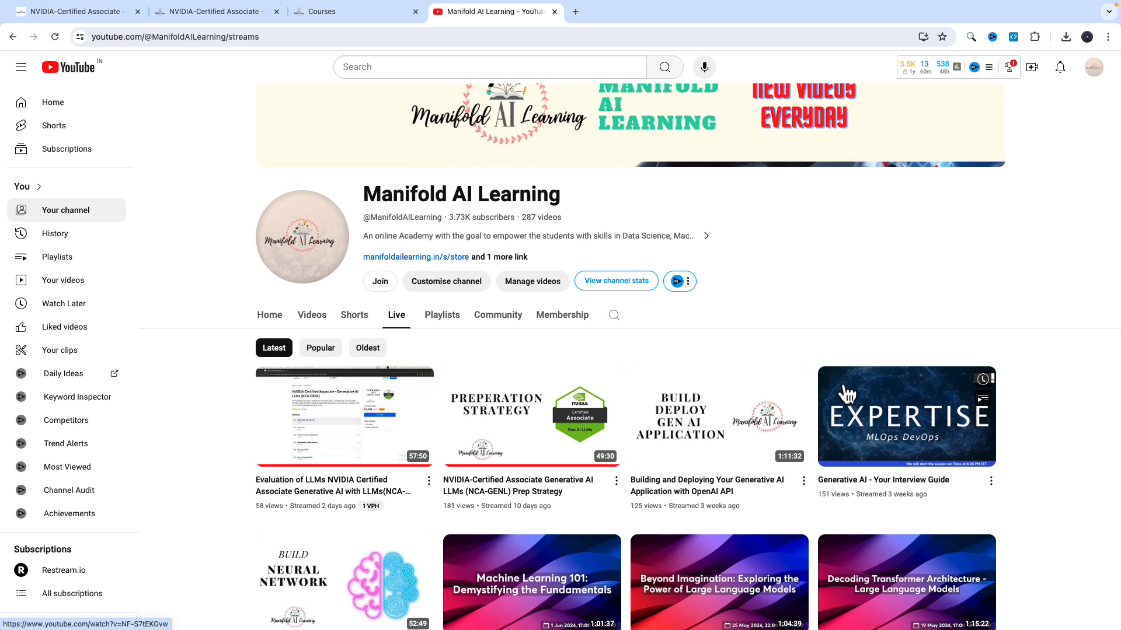
mouse_move(1025, 368)
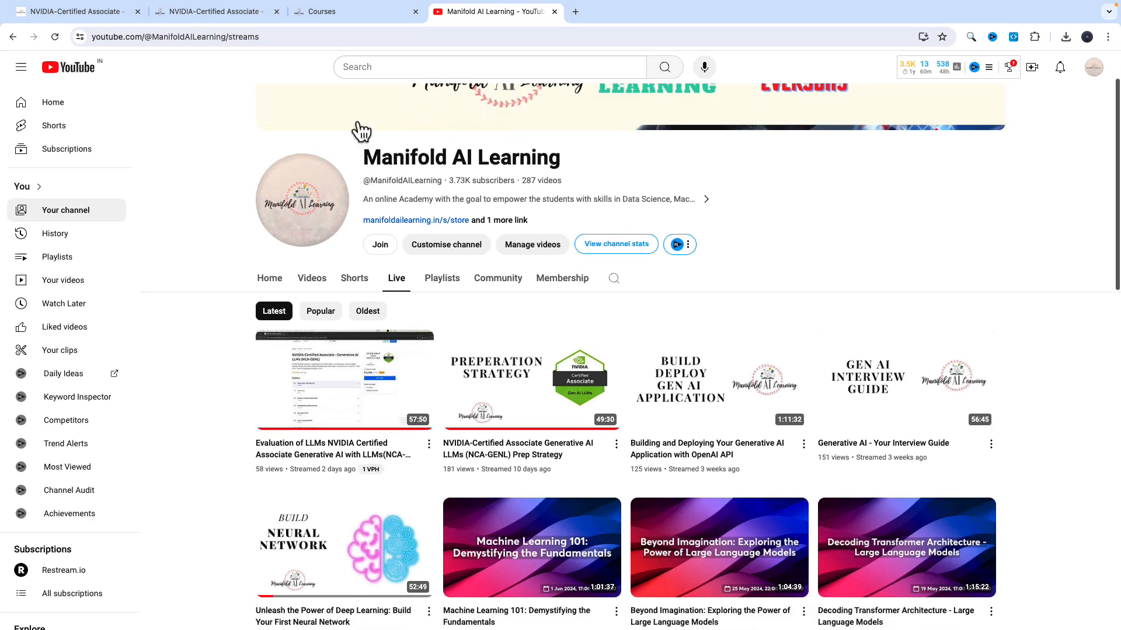
click(71, 12)
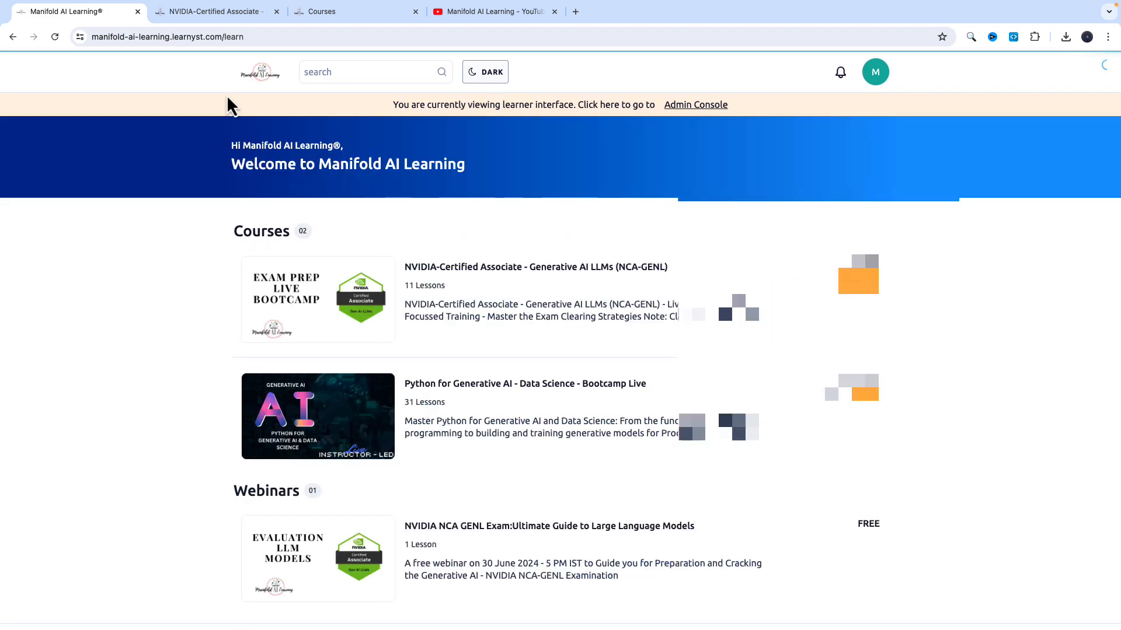
Step: Open the NVIDIA-Certified Associate - Generative AI LLMs (NCA-GENL) course card from the dashboard
scroll(down, 3)
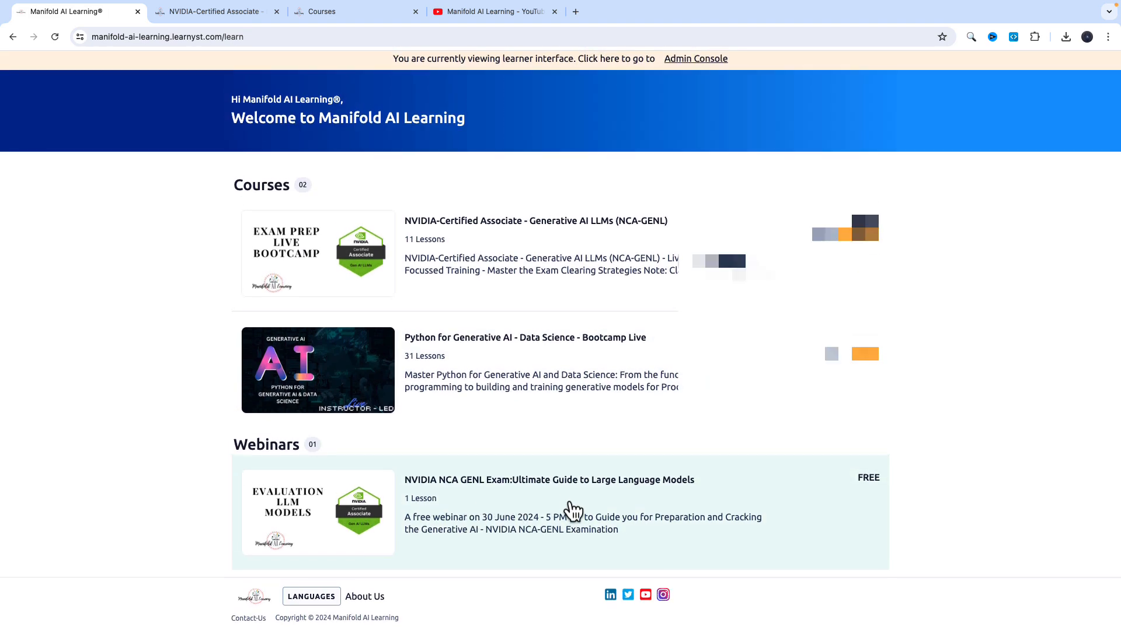
mouse_move(563, 497)
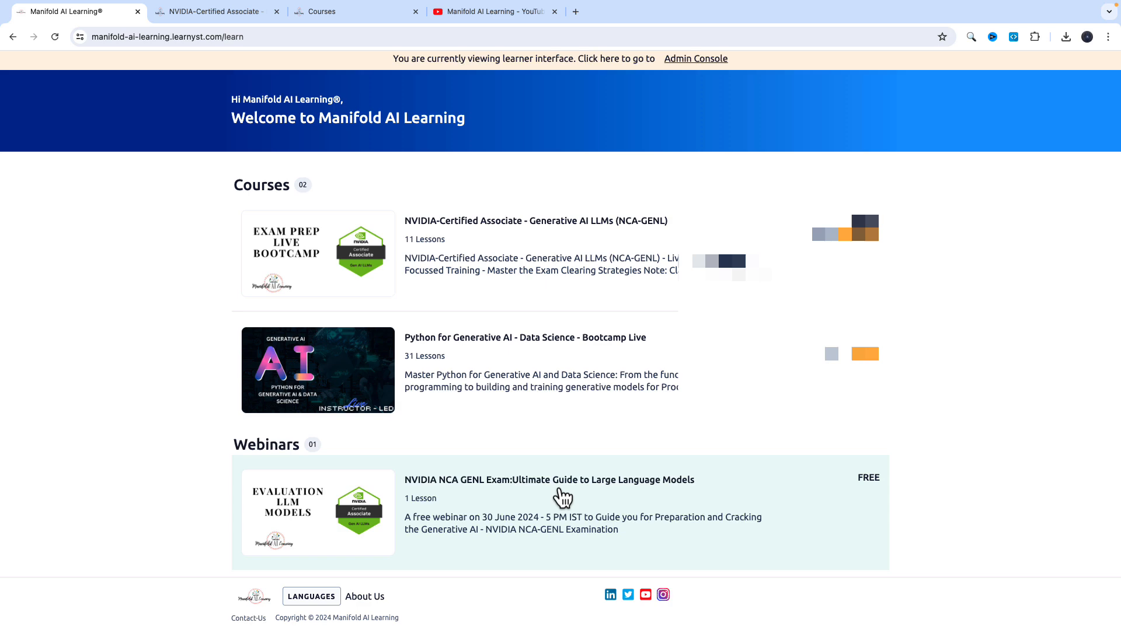
mouse_move(555, 499)
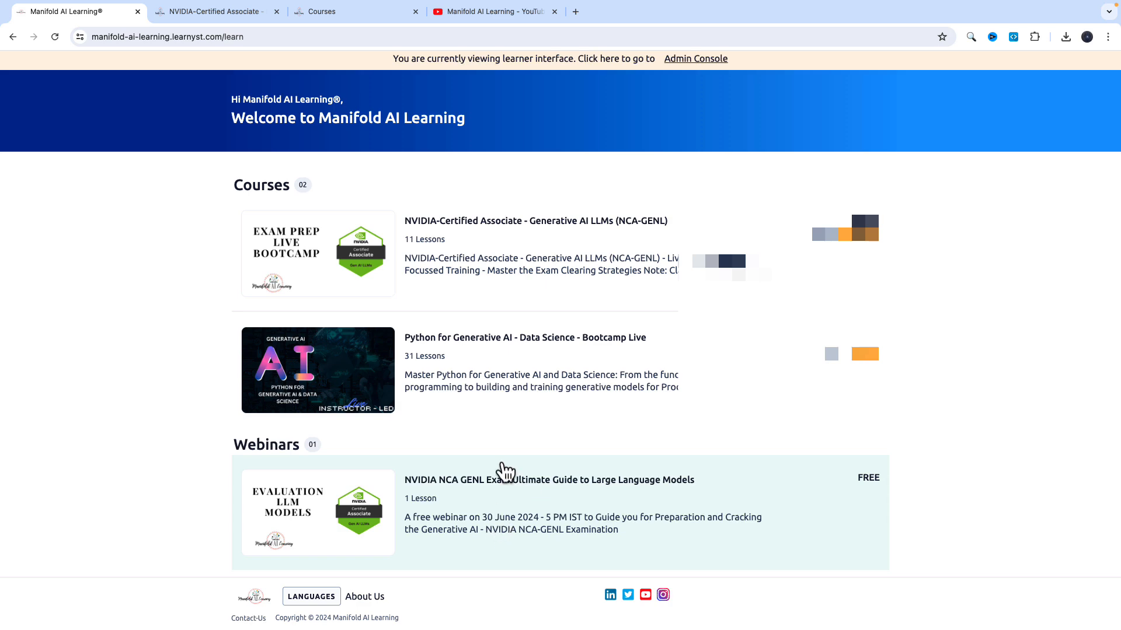
click(489, 12)
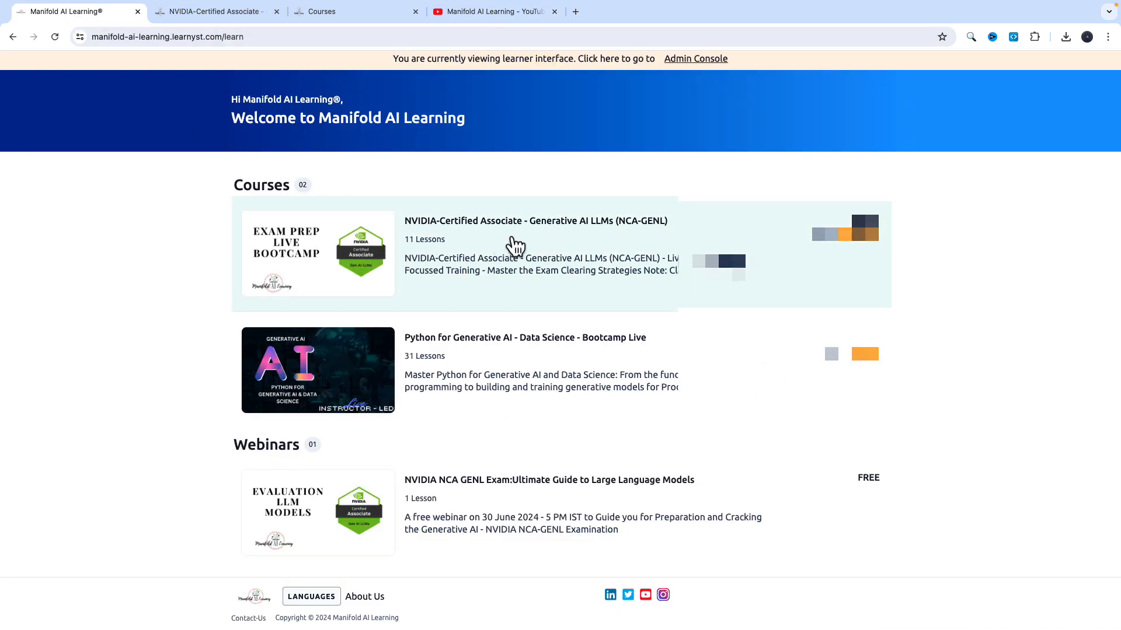
click(534, 220)
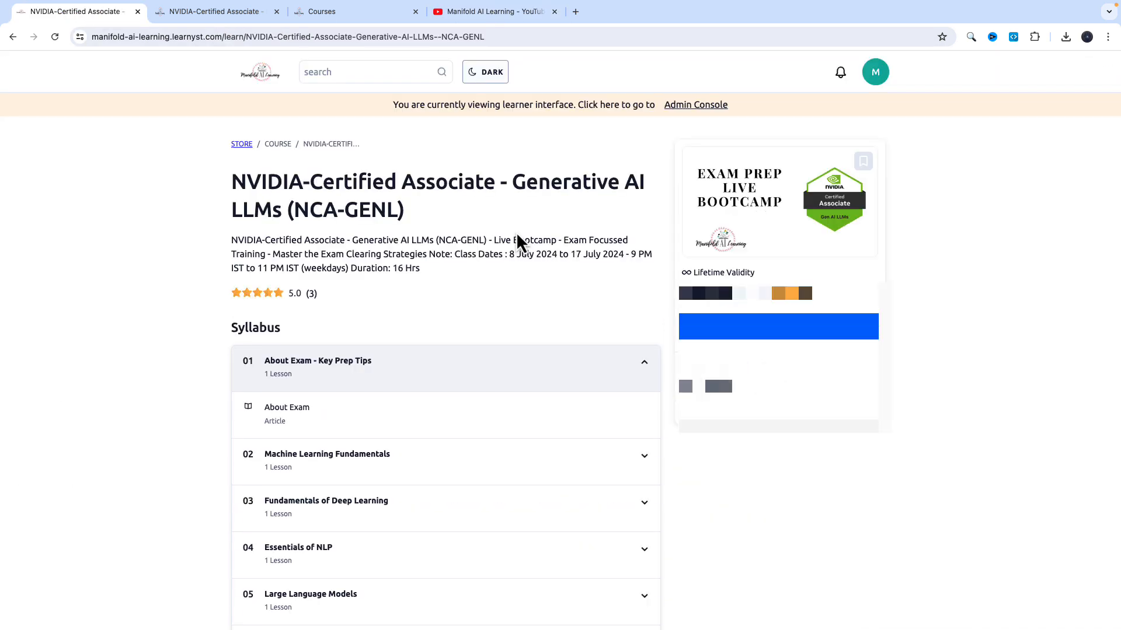